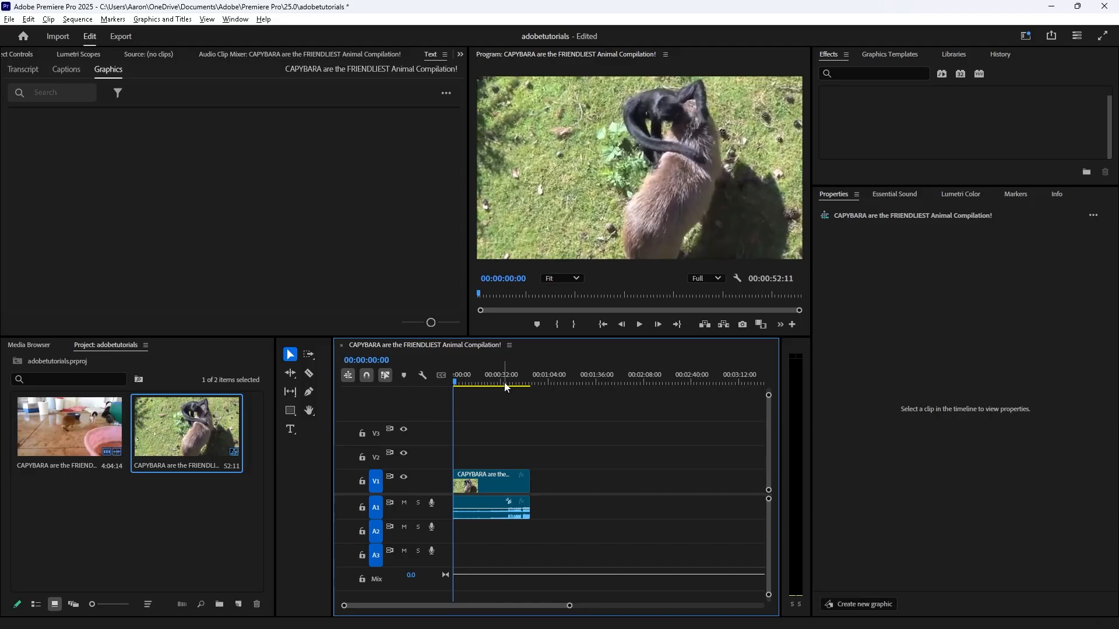
{"action": "left_click", "coordinate": [873, 73]}
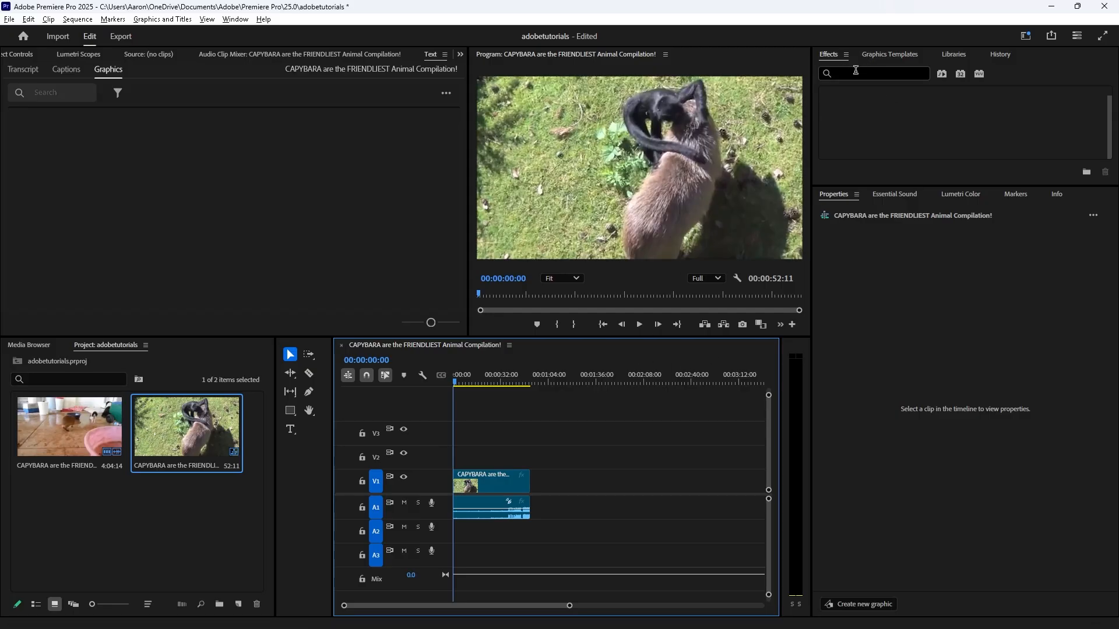